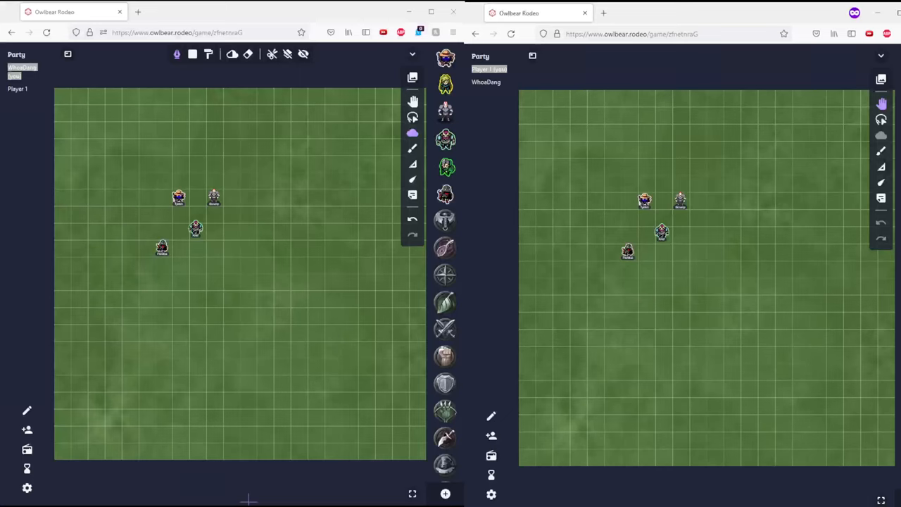
mouse_move(352, 215)
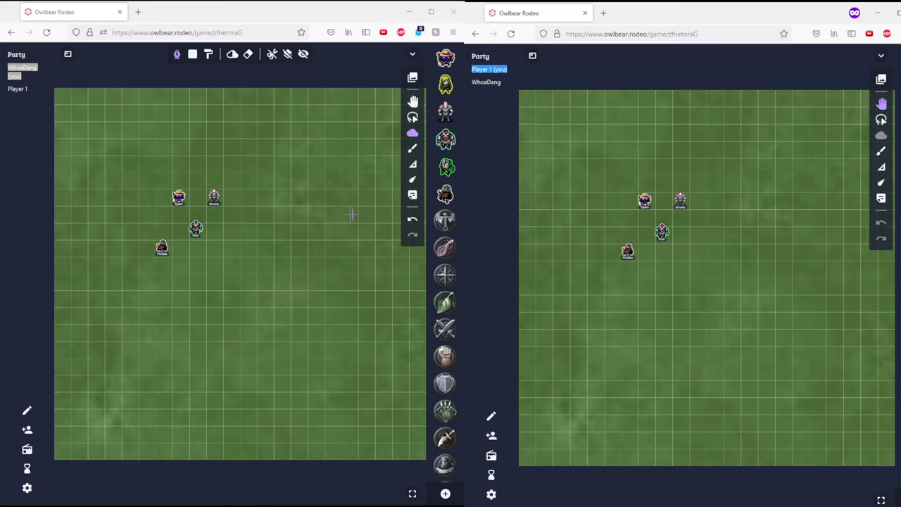
mouse_move(64, 76)
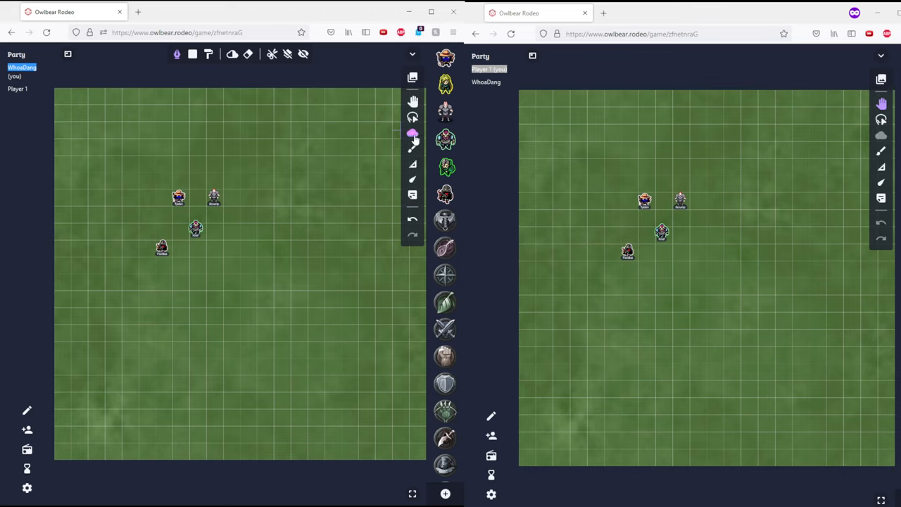
Choose the Fog tool with the polygon option and place the first corners upper-left of the tokens
left_click(413, 133)
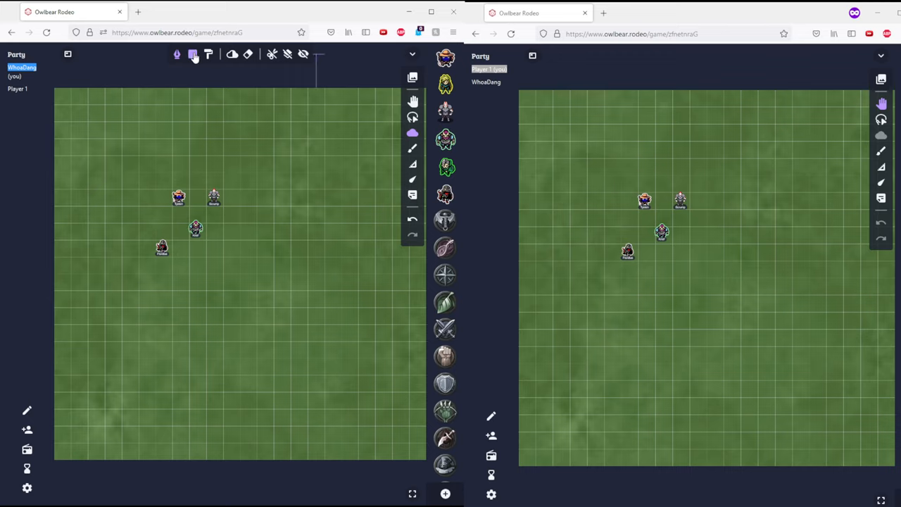
left_click(209, 55)
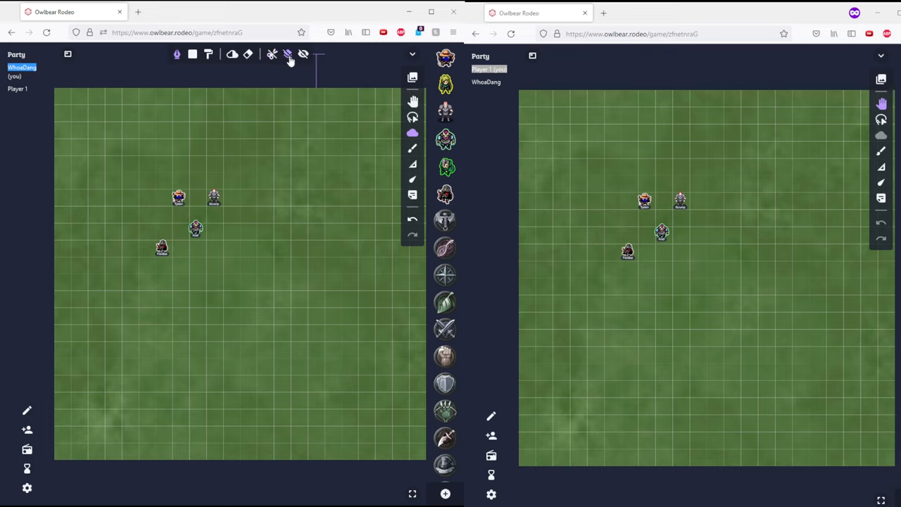
mouse_move(303, 55)
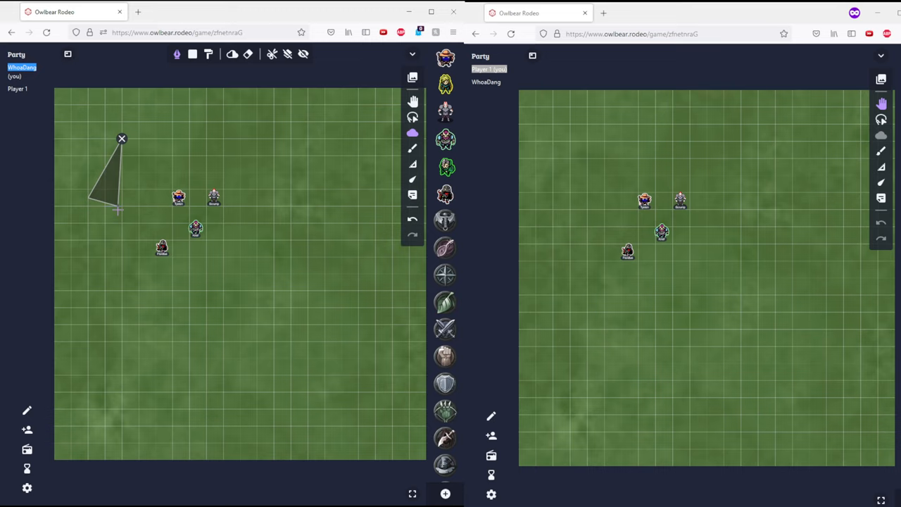
Add the last corner to close the angled fog strip, then flip the opaque fog preview on and off
left_click(225, 117)
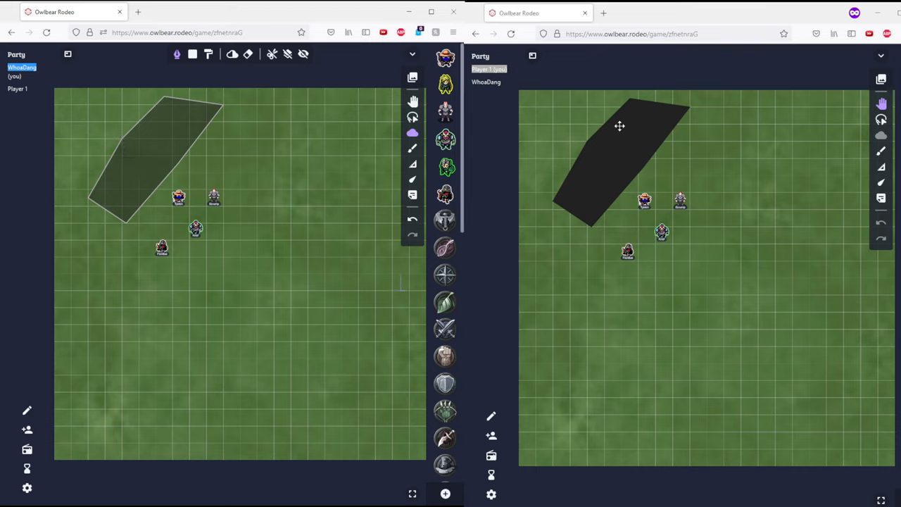
mouse_move(597, 203)
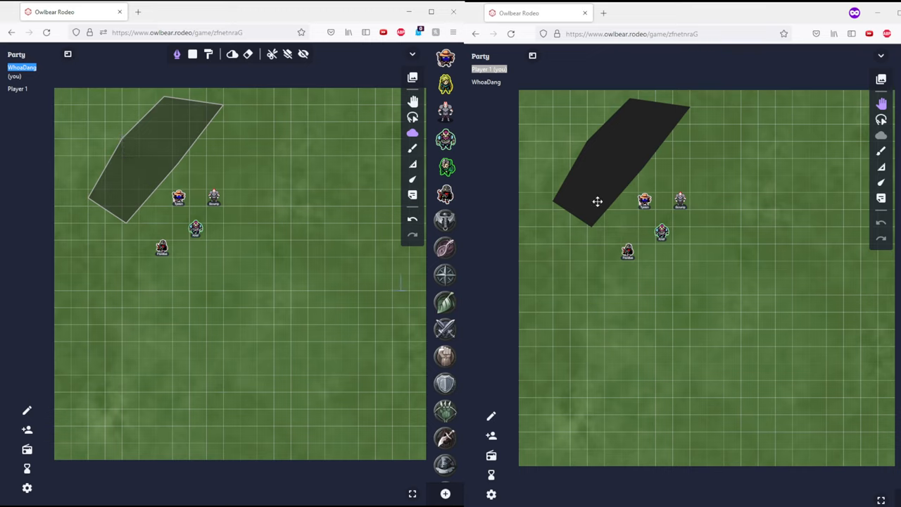
left_click(302, 55)
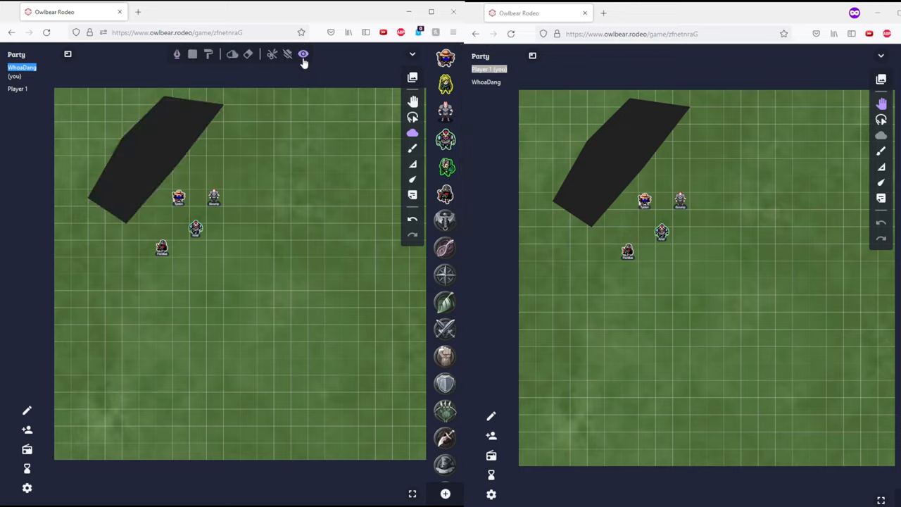
left_click(303, 54)
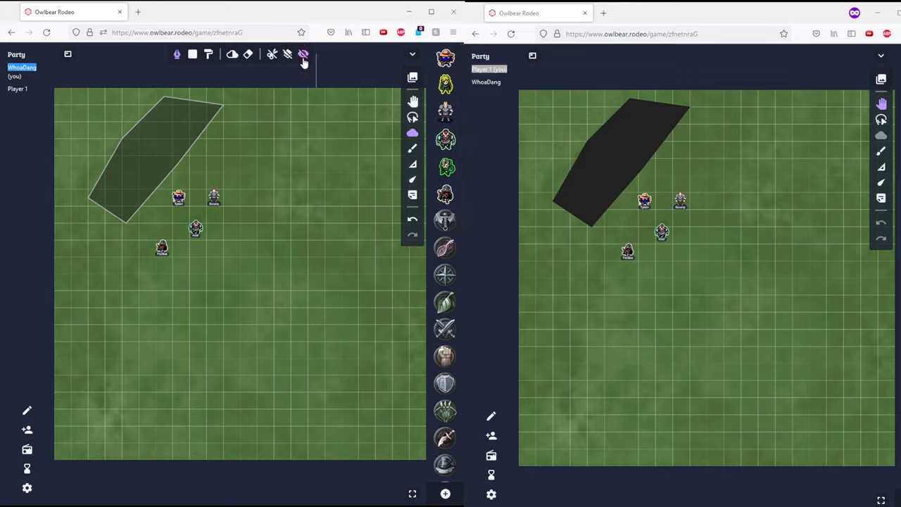
left_click(304, 55)
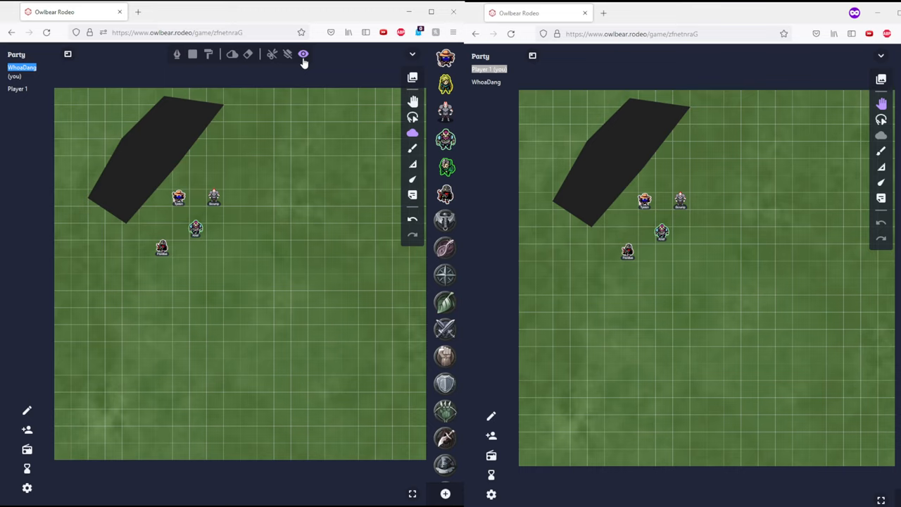
left_click(303, 54)
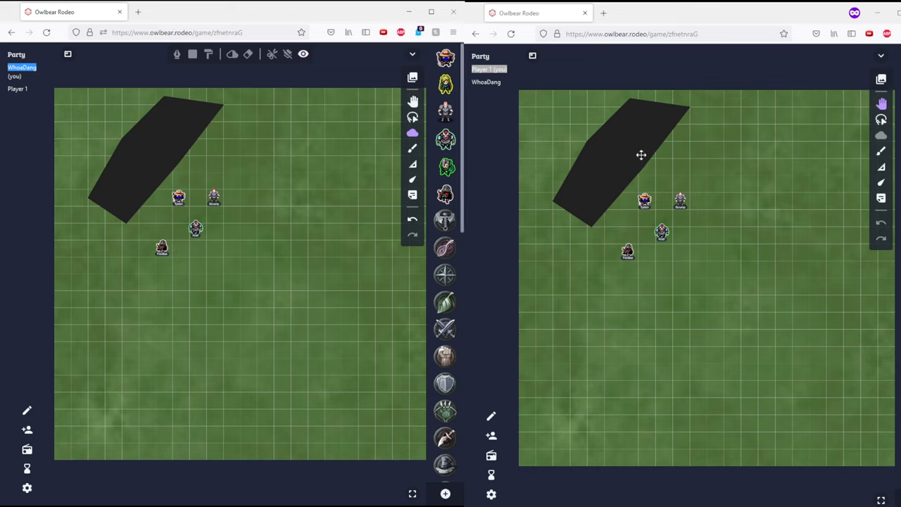
left_click(194, 54)
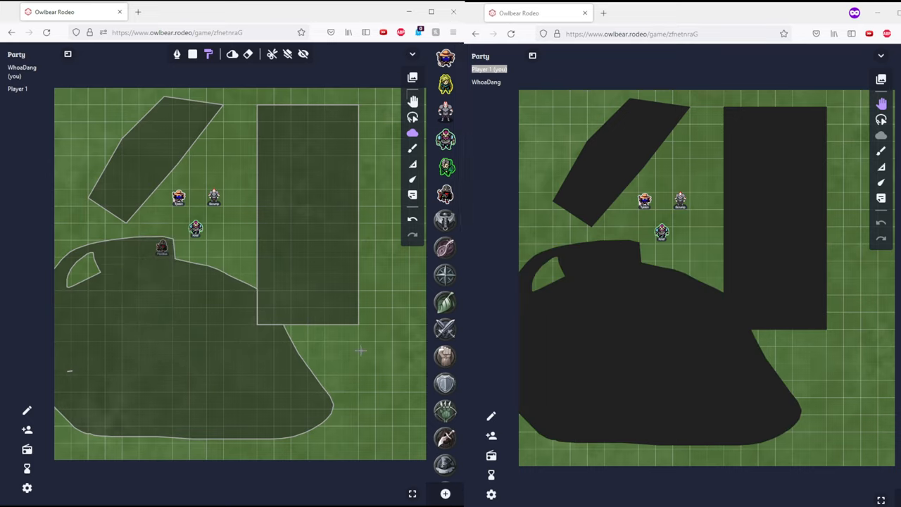
mouse_move(324, 345)
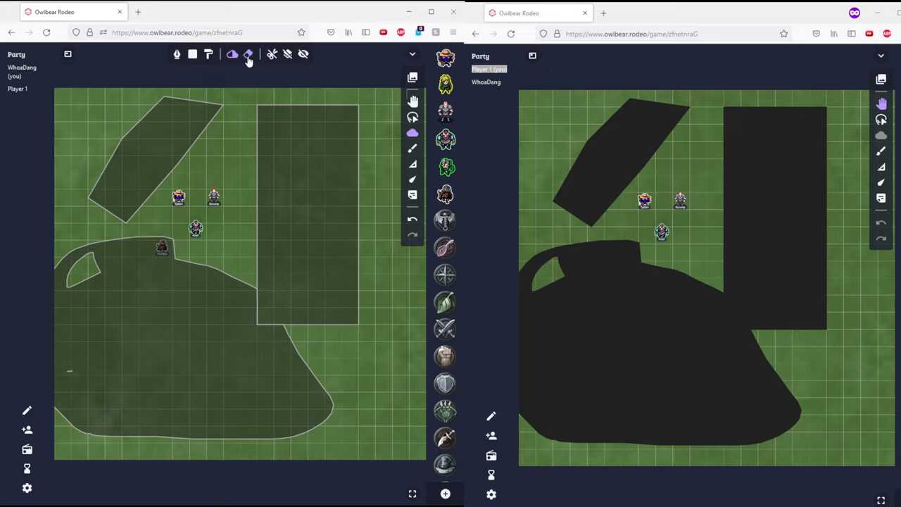
Erase the angled upper-left fog strip, keeping the rectangle and freehand fog
left_click(233, 54)
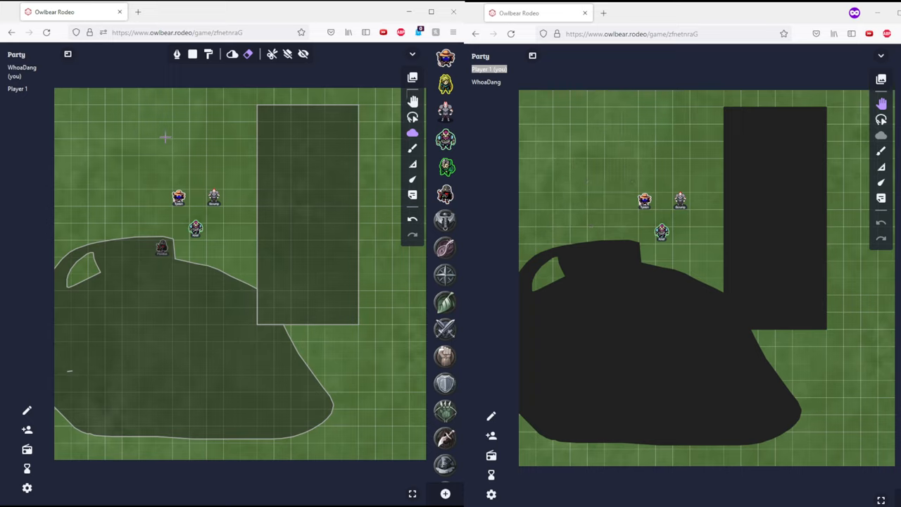
mouse_move(182, 128)
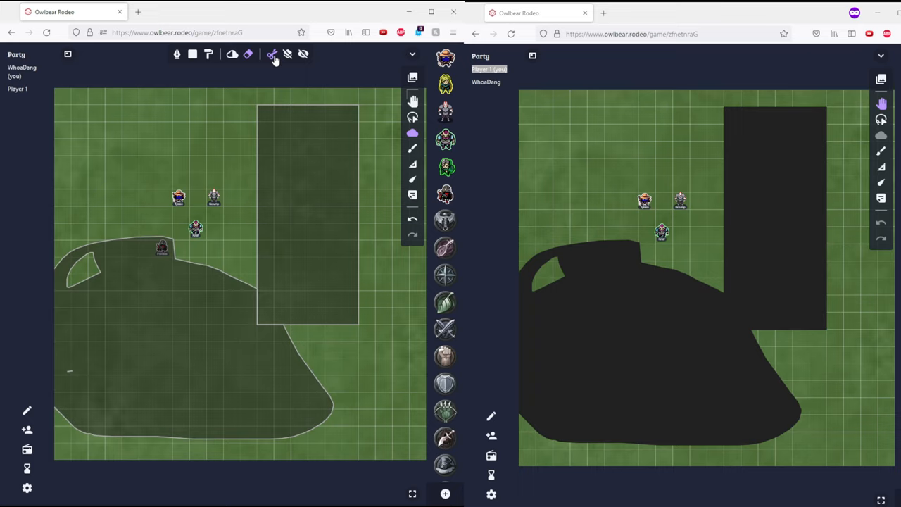
mouse_move(272, 58)
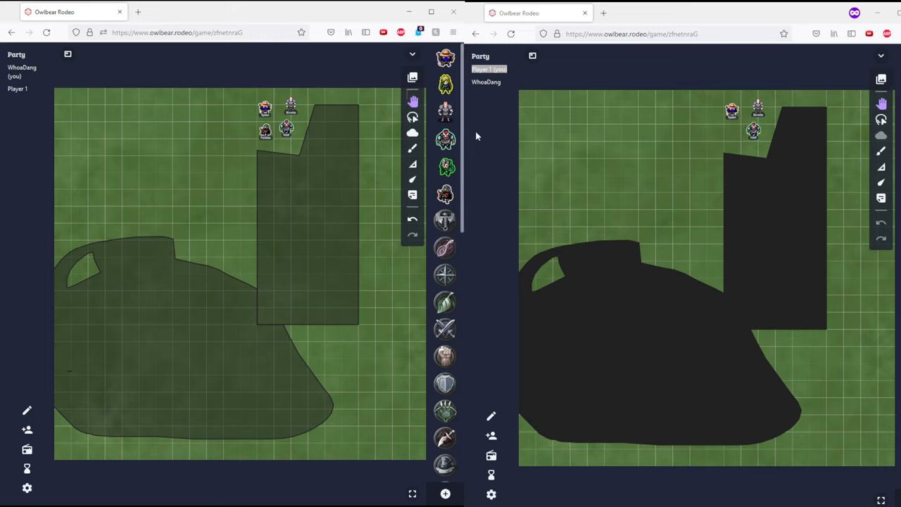
Cut polygon areas out of the top of the tall fog rectangle beside the tokens
left_click(412, 132)
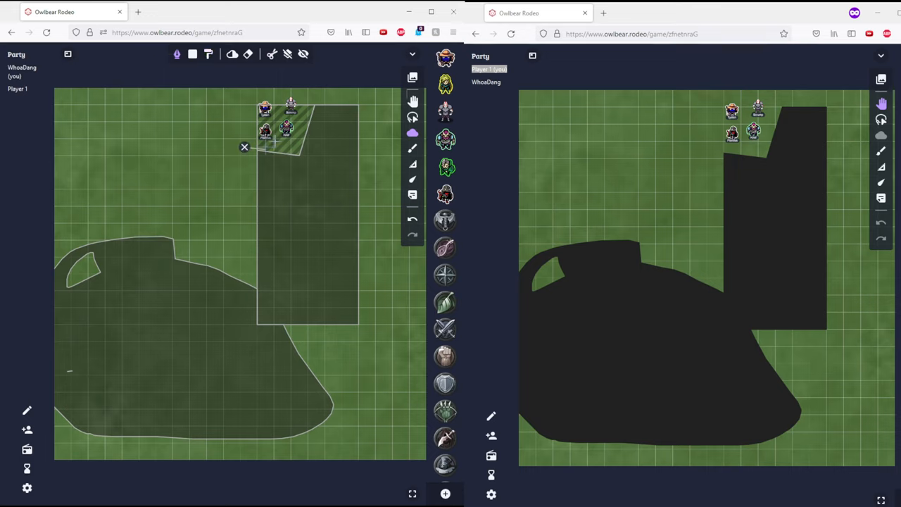
left_click_drag(245, 148, 361, 133)
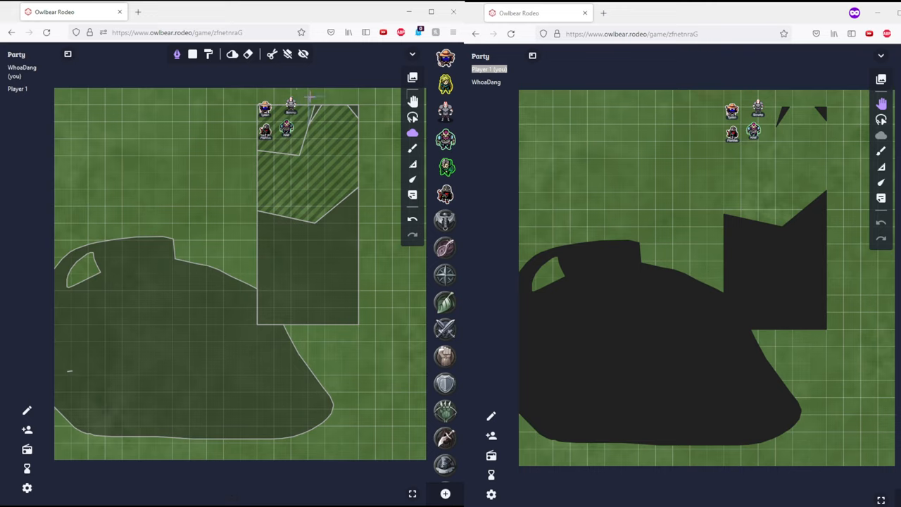
left_click_drag(307, 96, 386, 145)
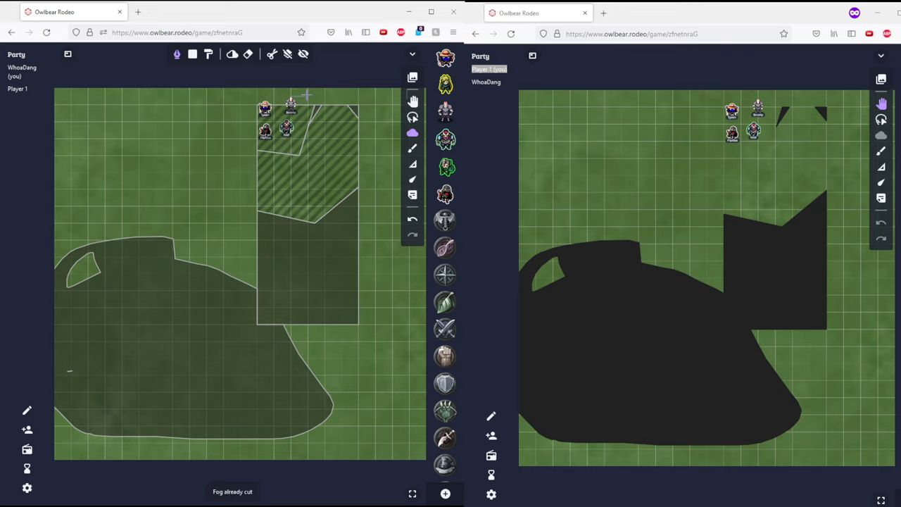
left_click_drag(307, 97, 388, 136)
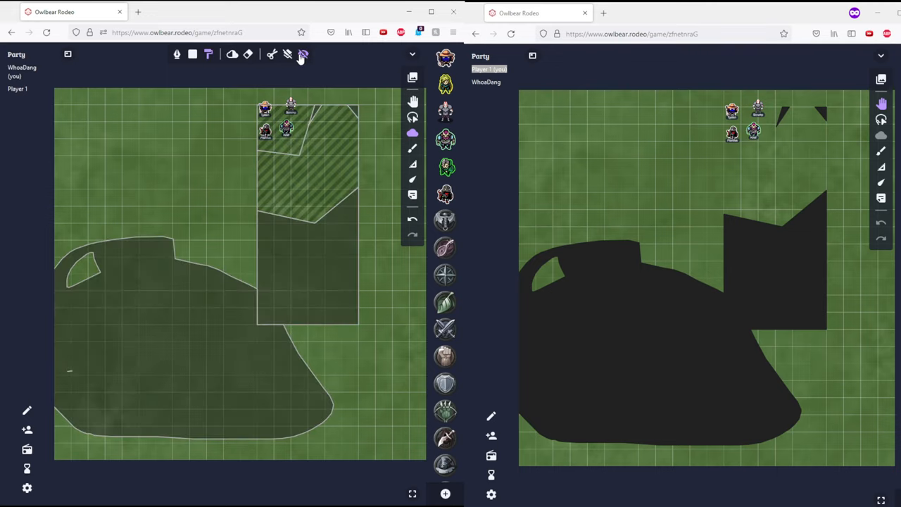
Toggle fog off across the jug-shaped fog and the middle of the tall rectangle
left_click(302, 54)
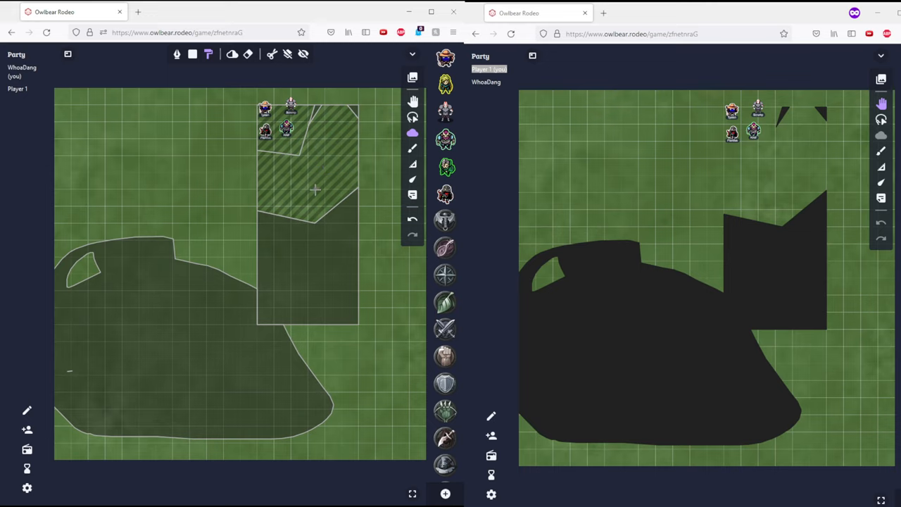
mouse_move(334, 187)
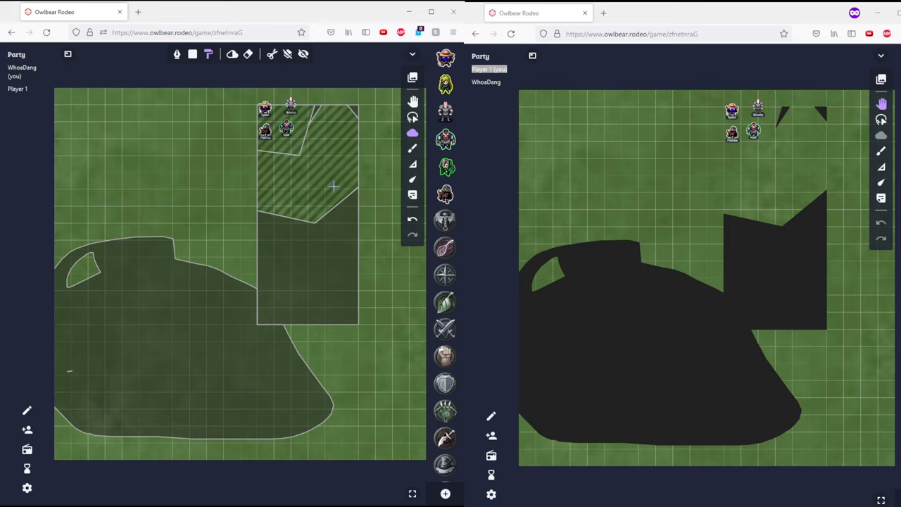
mouse_move(286, 221)
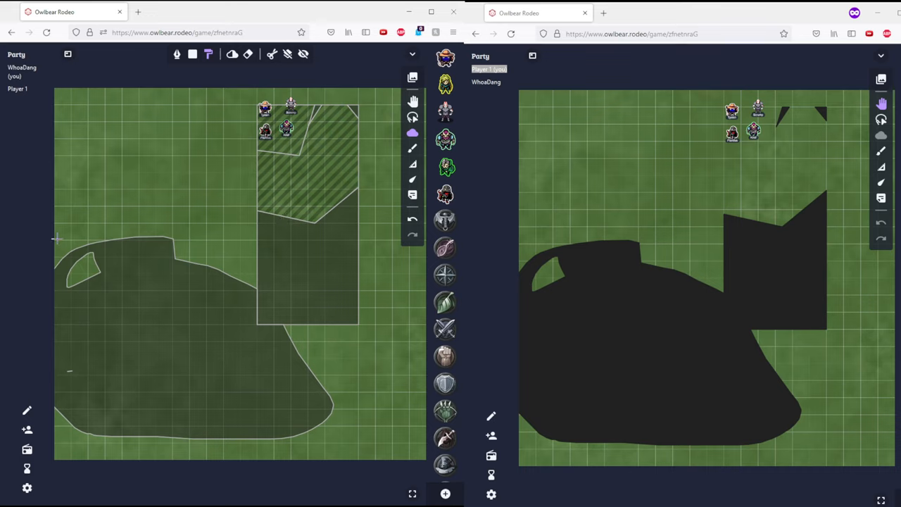
left_click_drag(81, 226, 328, 281)
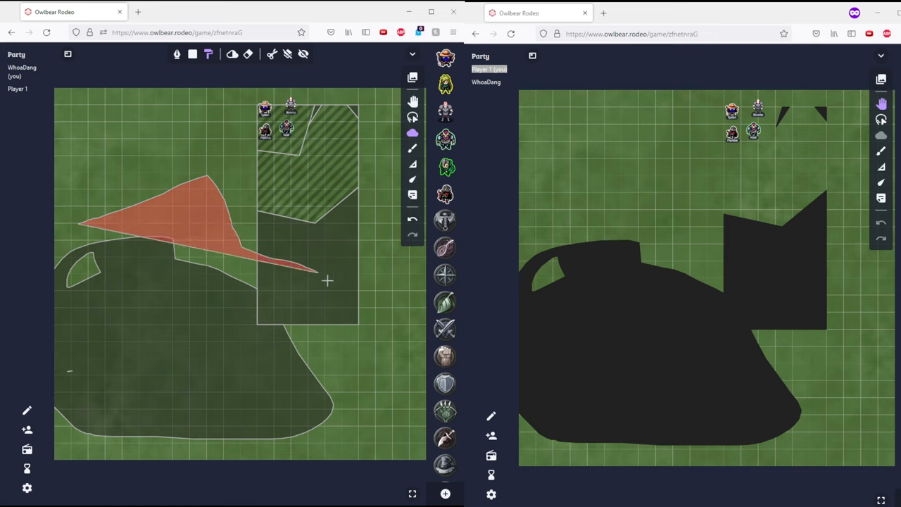
left_click_drag(327, 280, 148, 214)
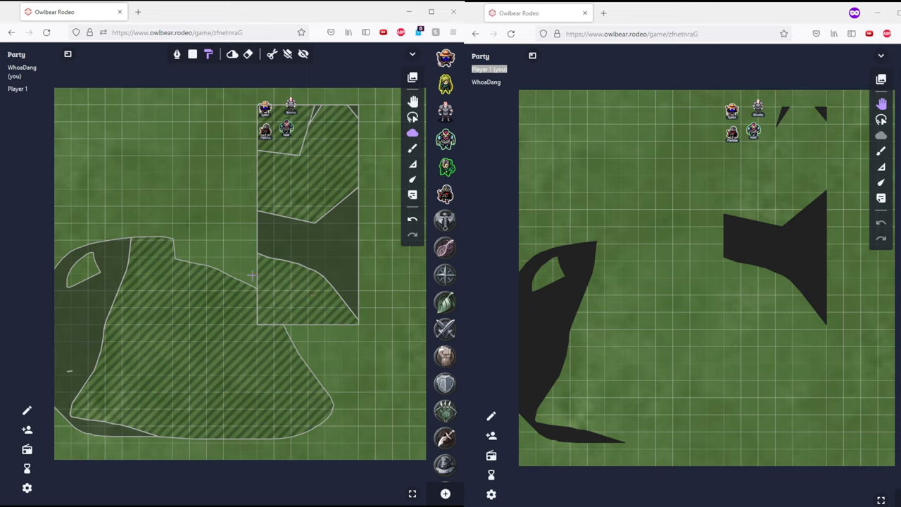
left_click_drag(252, 174, 386, 175)
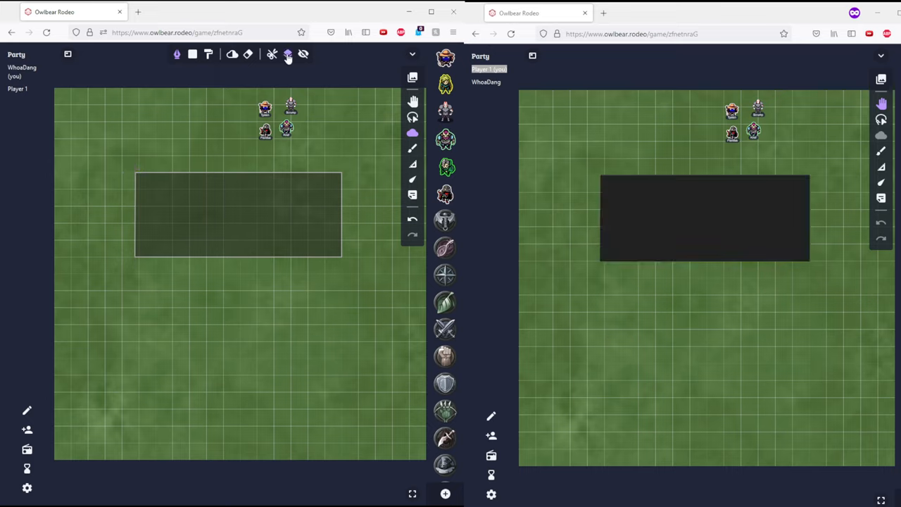
Change fog layering, preview as players, and reveal a diagonal strip through the upper rectangle
left_click(287, 54)
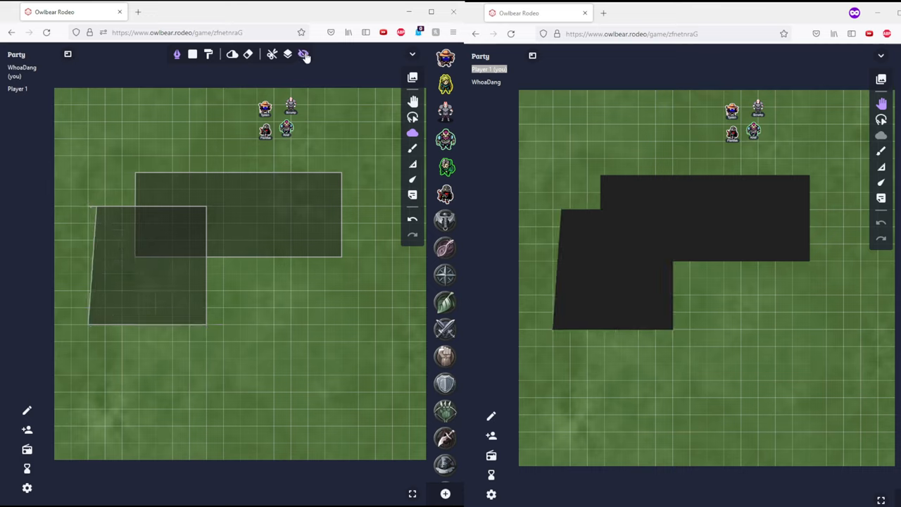
left_click(304, 55)
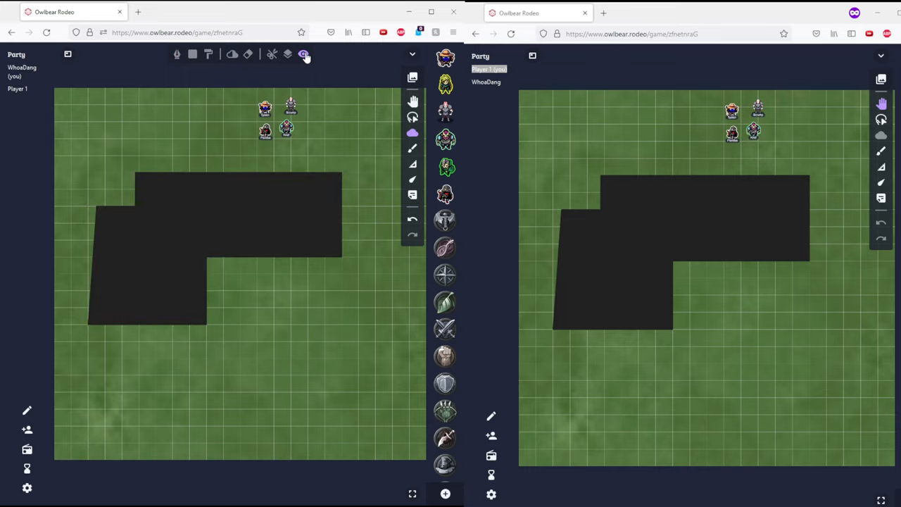
left_click(303, 54)
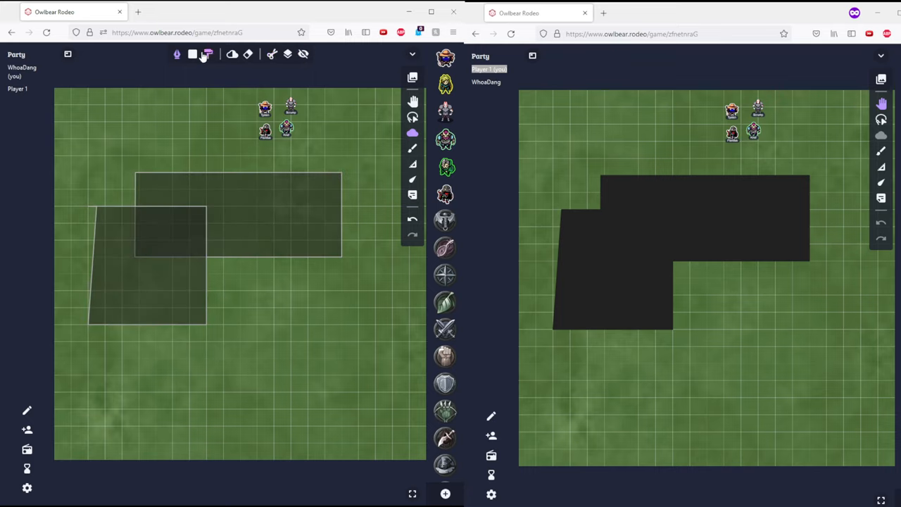
left_click_drag(127, 138, 226, 239)
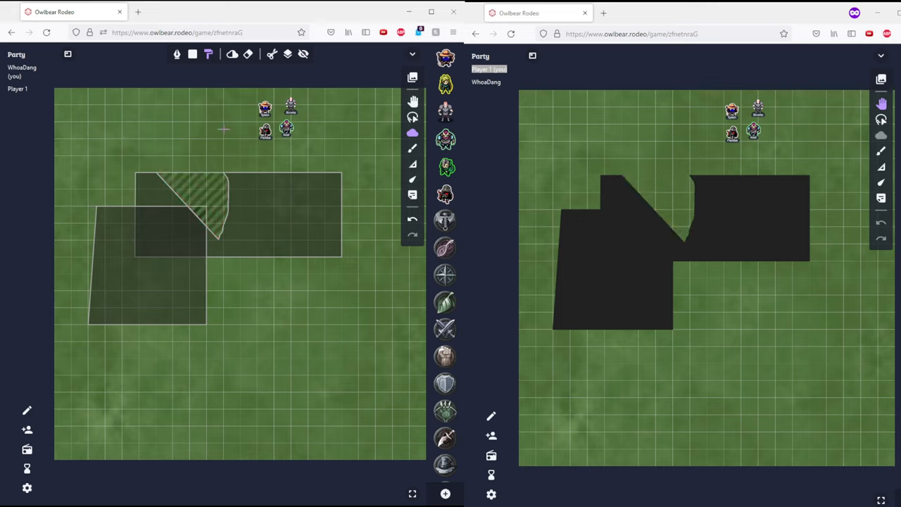
mouse_move(83, 181)
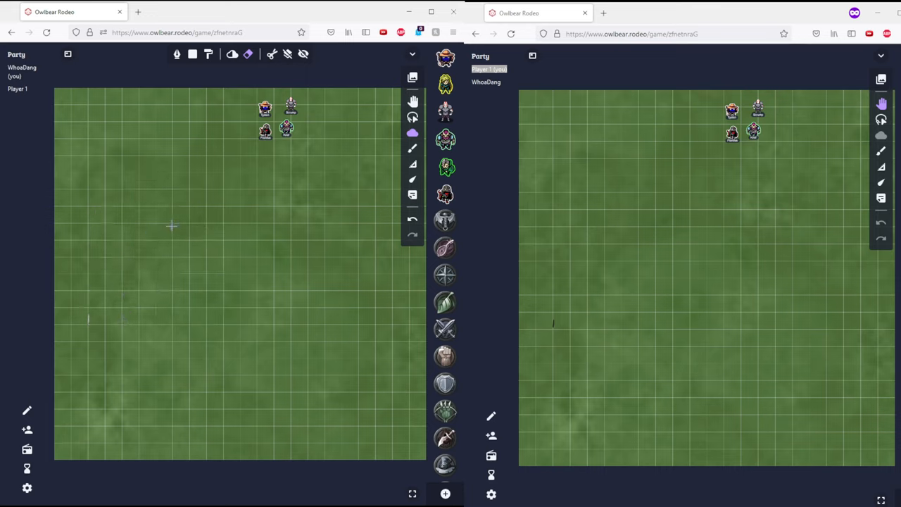
mouse_move(213, 25)
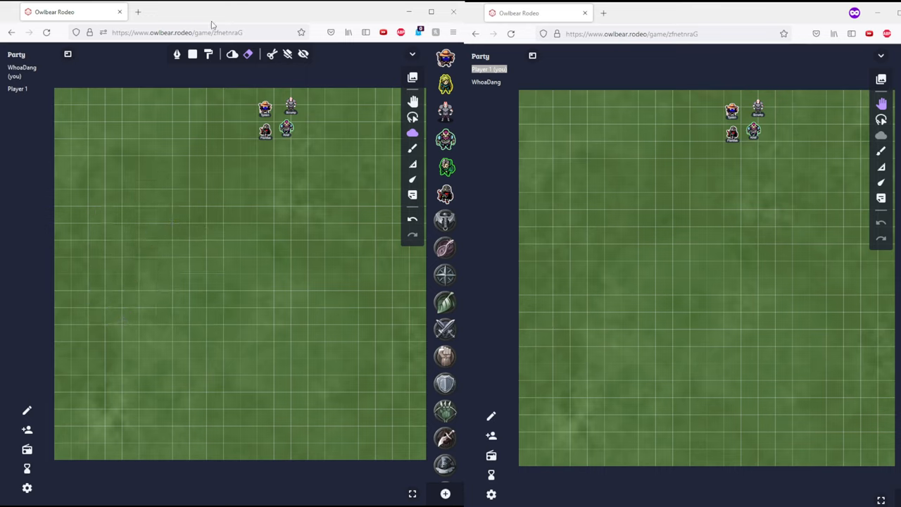